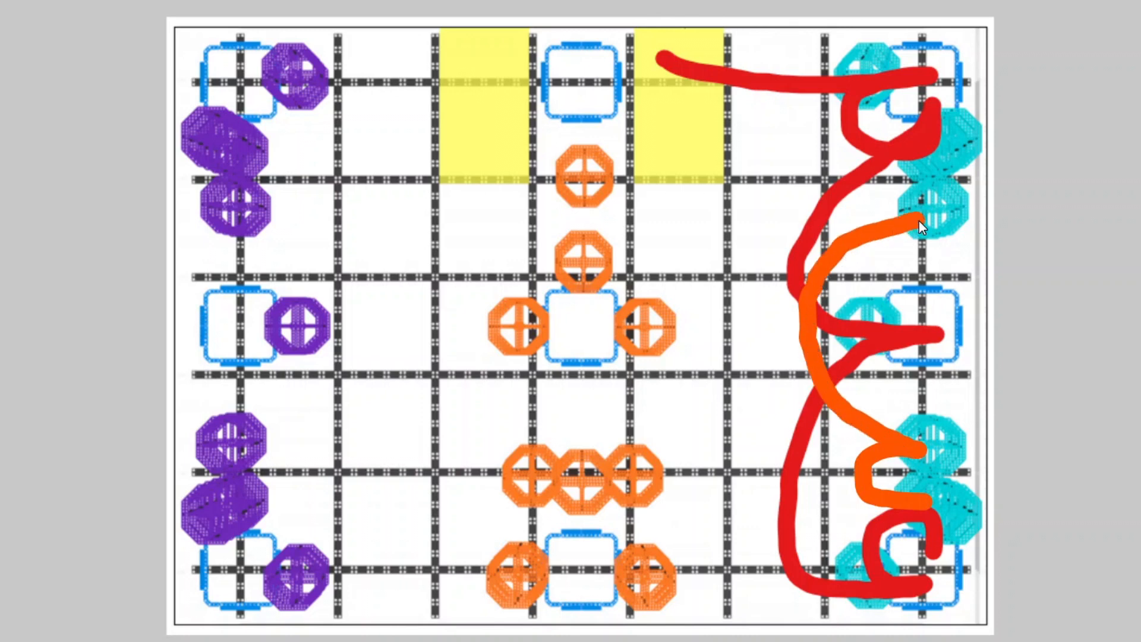
pyautogui.moveTo(932, 233)
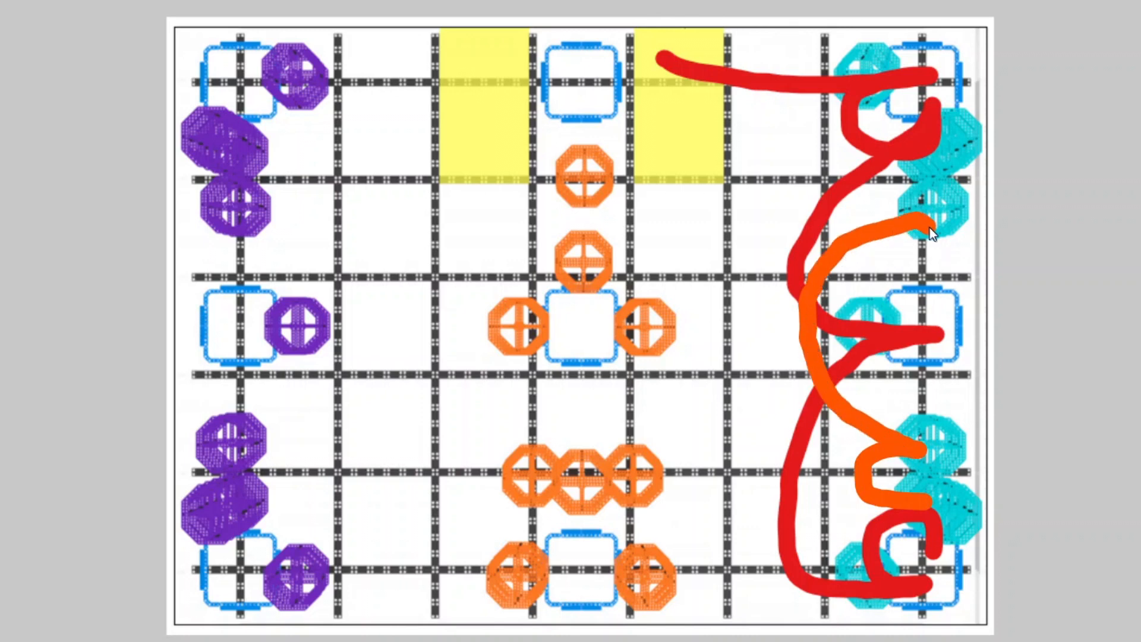